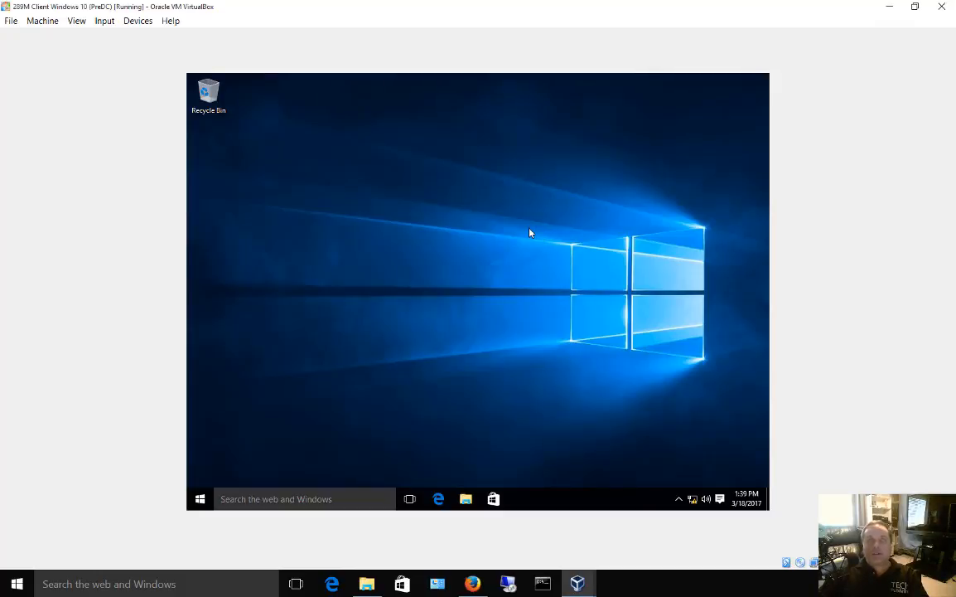
pyautogui.moveTo(526, 236)
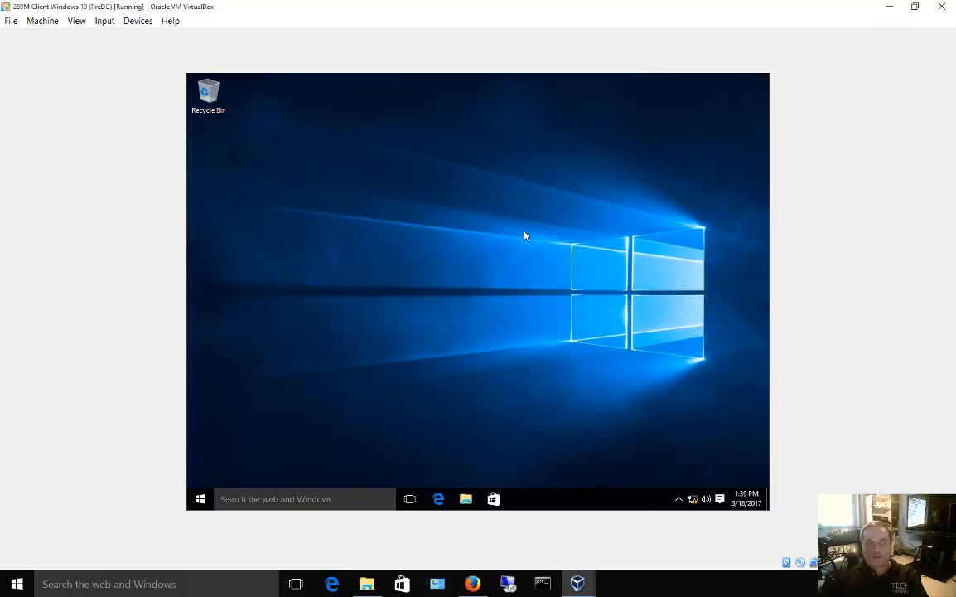
pyautogui.moveTo(524, 228)
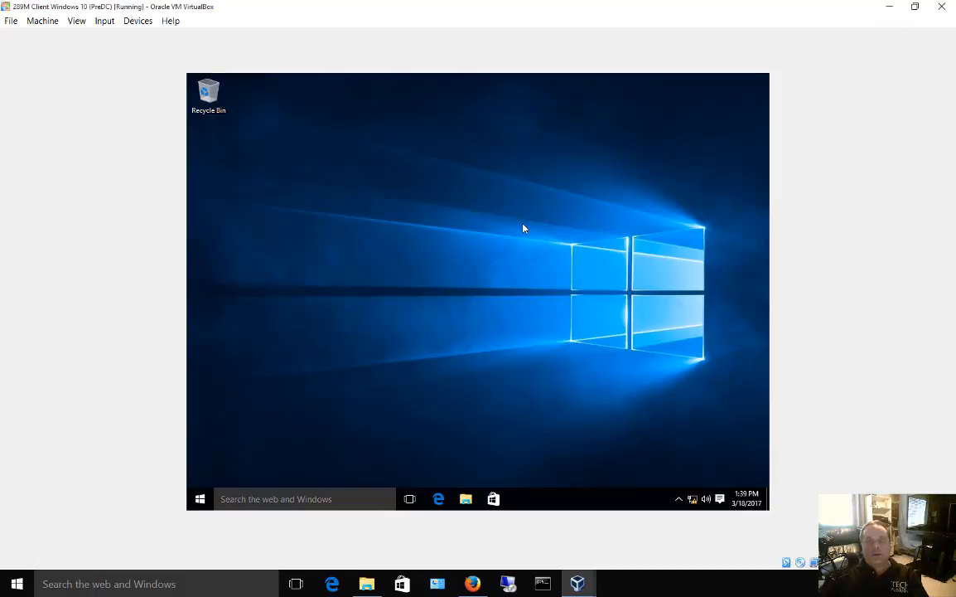
pyautogui.moveTo(487, 230)
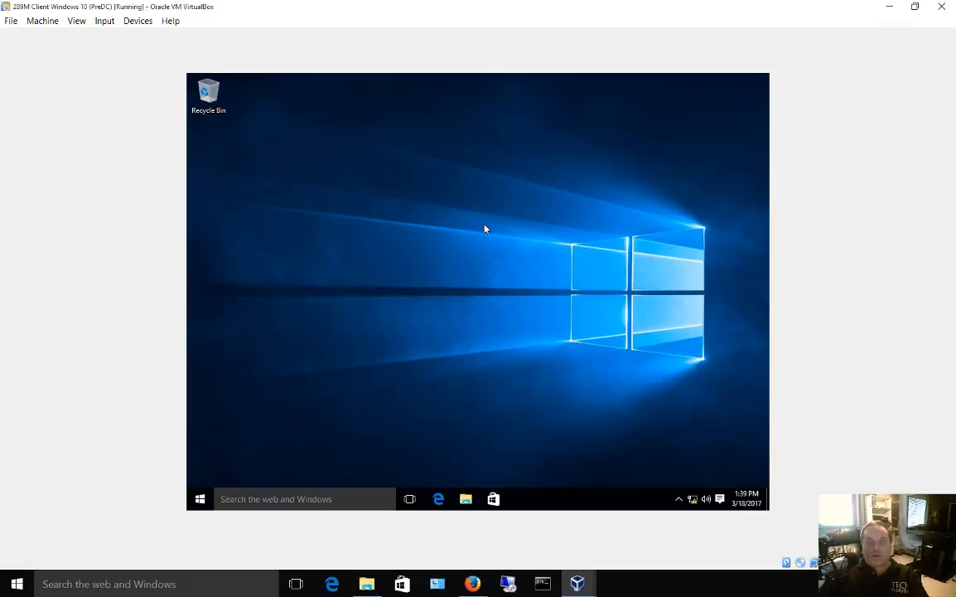
pyautogui.moveTo(393, 225)
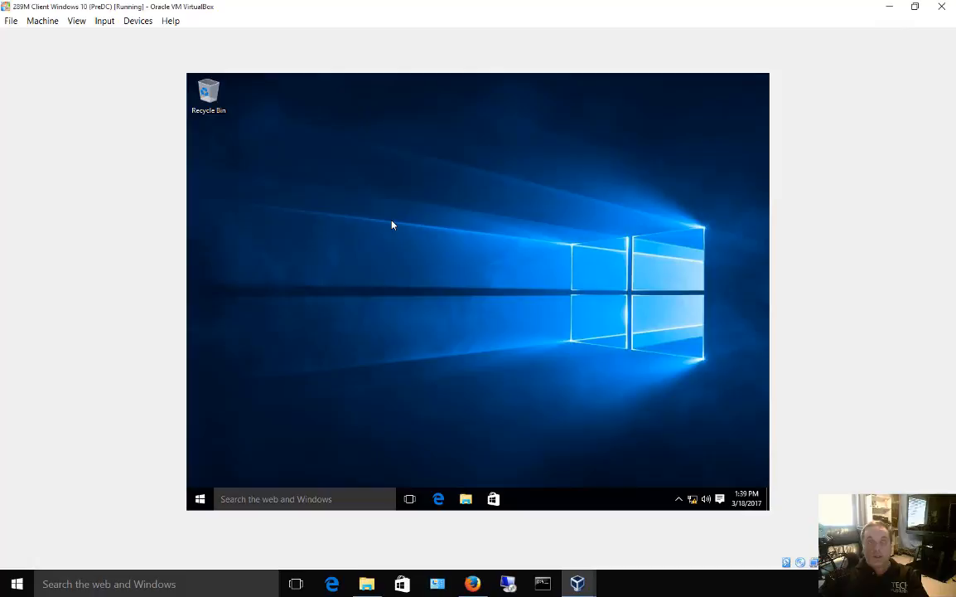
pyautogui.moveTo(391, 224)
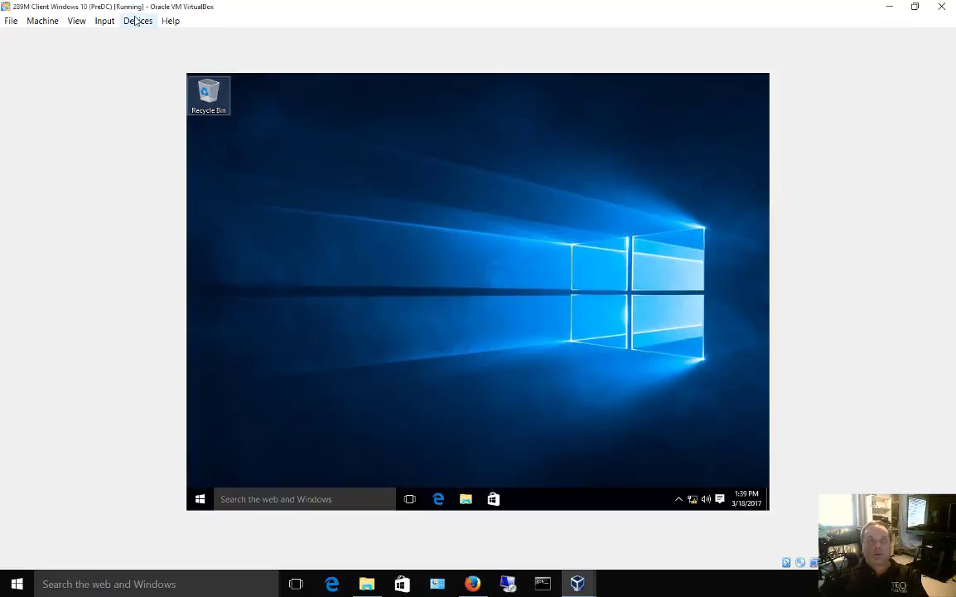
# Step: Insert the Guest Additions CD image from the Devices menu, mounting it as drive D
pyautogui.click(138, 20)
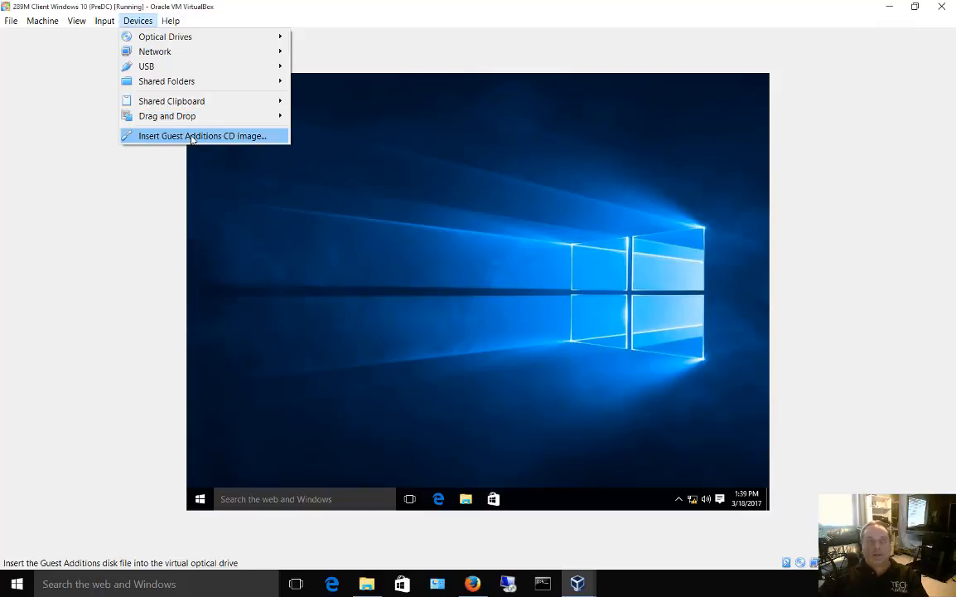
pyautogui.click(539, 268)
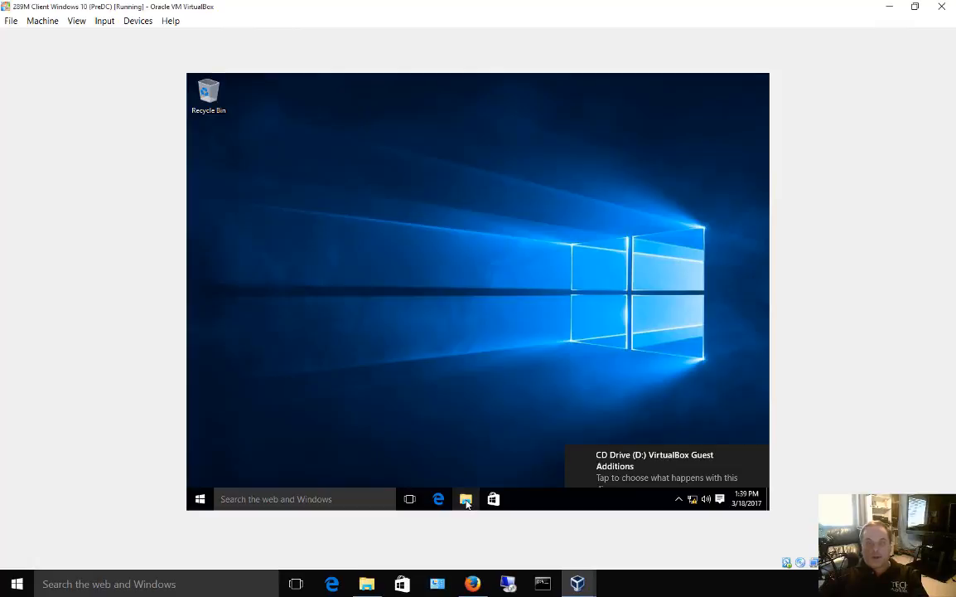
pyautogui.click(466, 499)
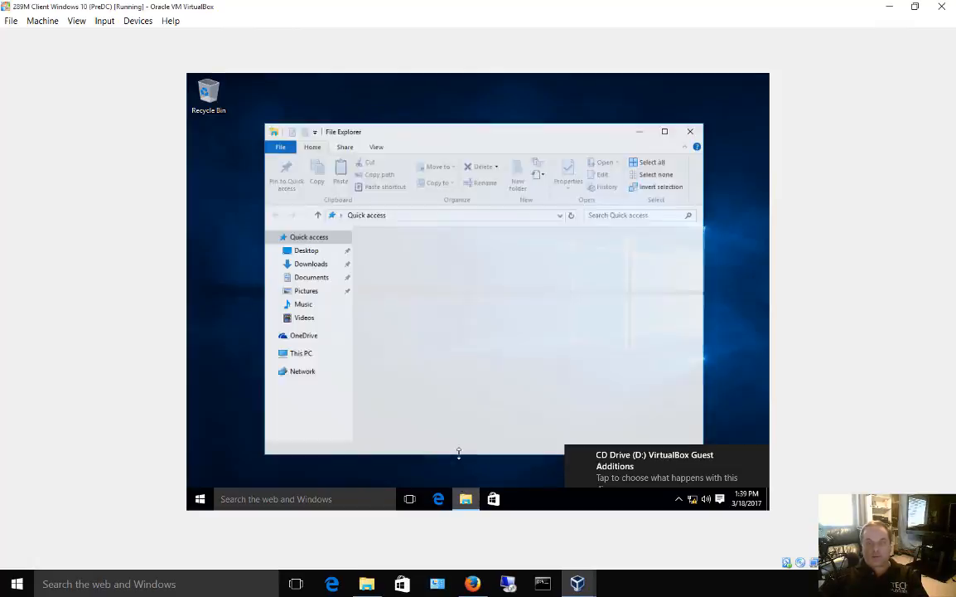
pyautogui.click(299, 348)
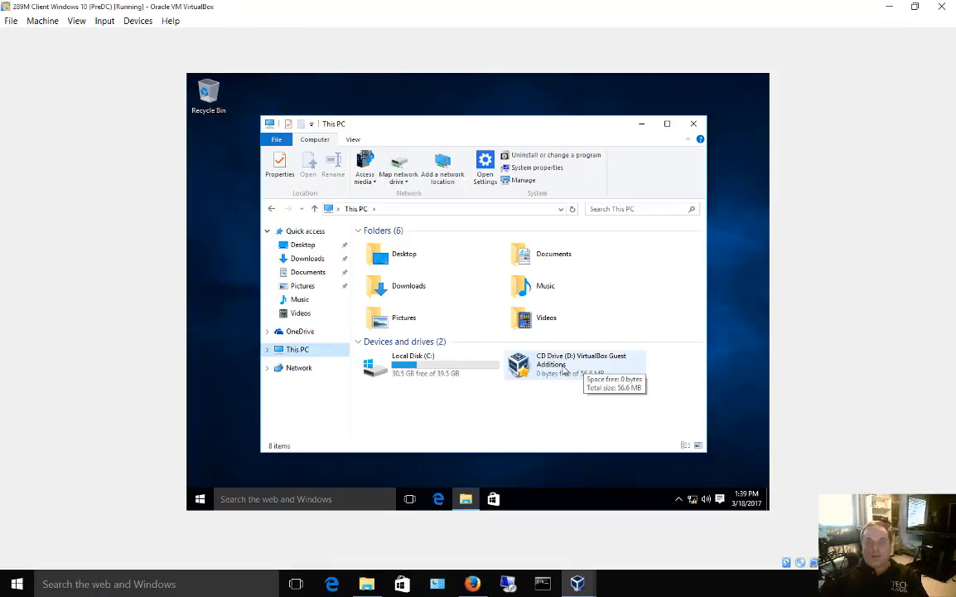
pyautogui.click(568, 364)
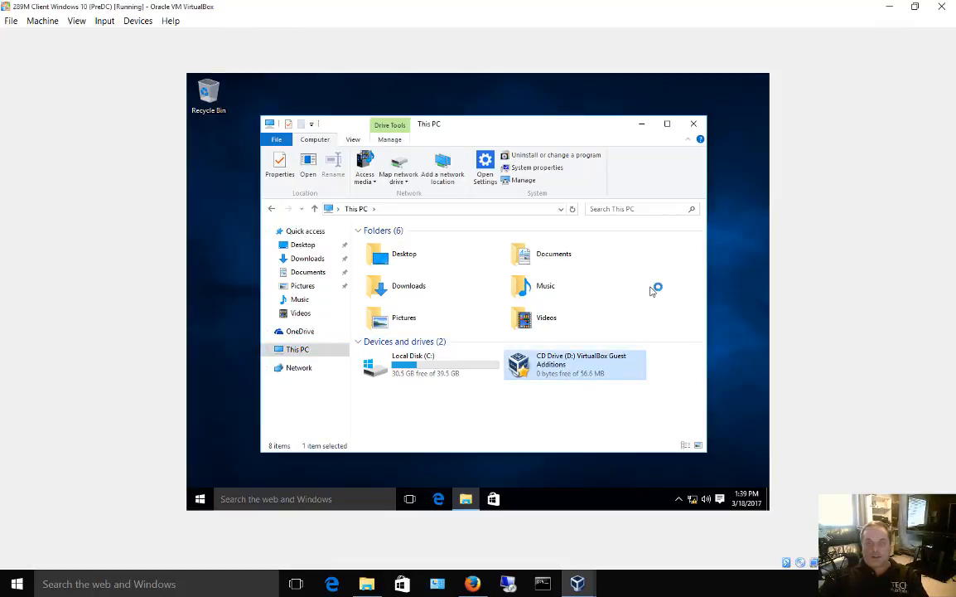
pyautogui.doubleClick(574, 364)
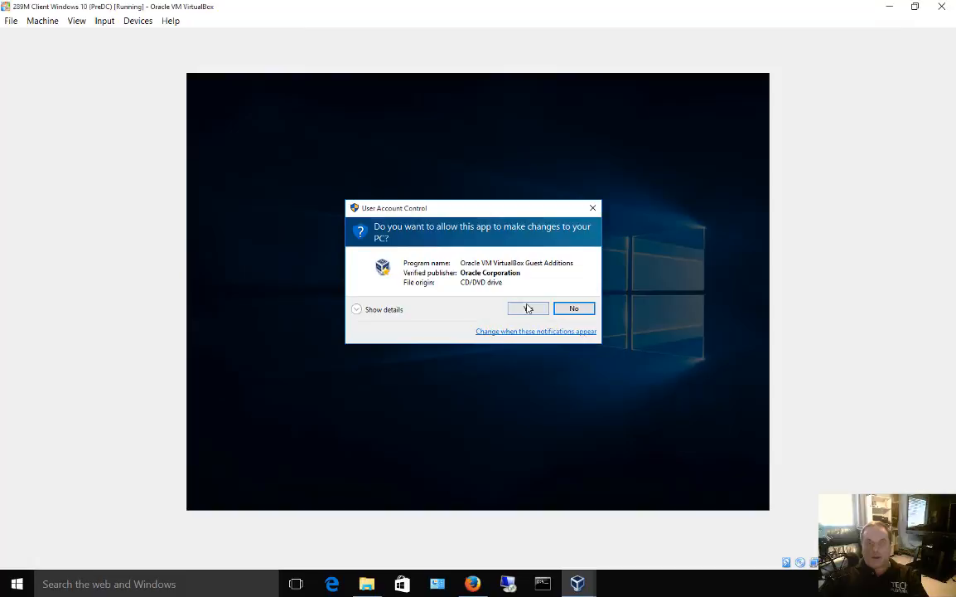
pyautogui.click(528, 308)
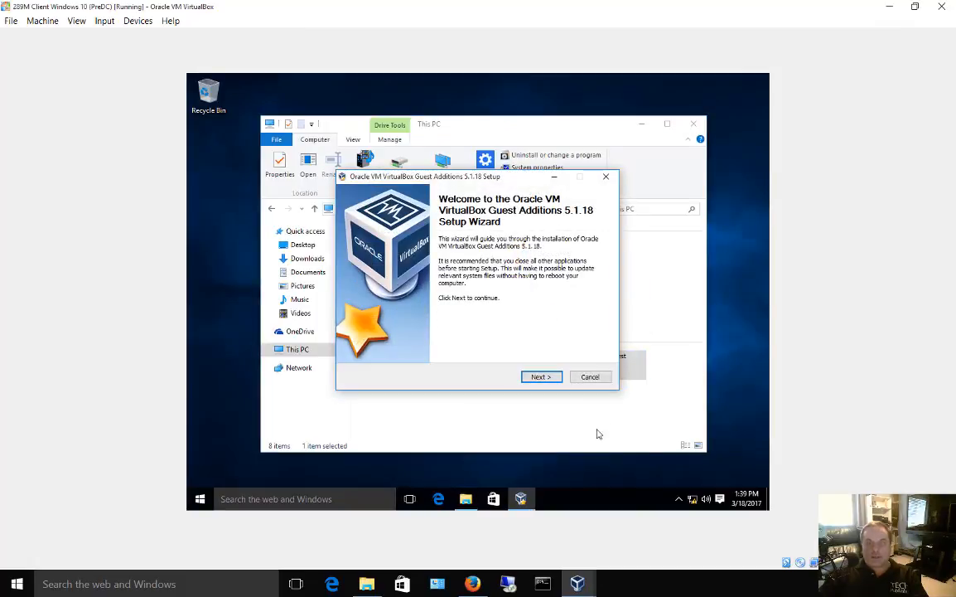
pyautogui.moveTo(541, 376)
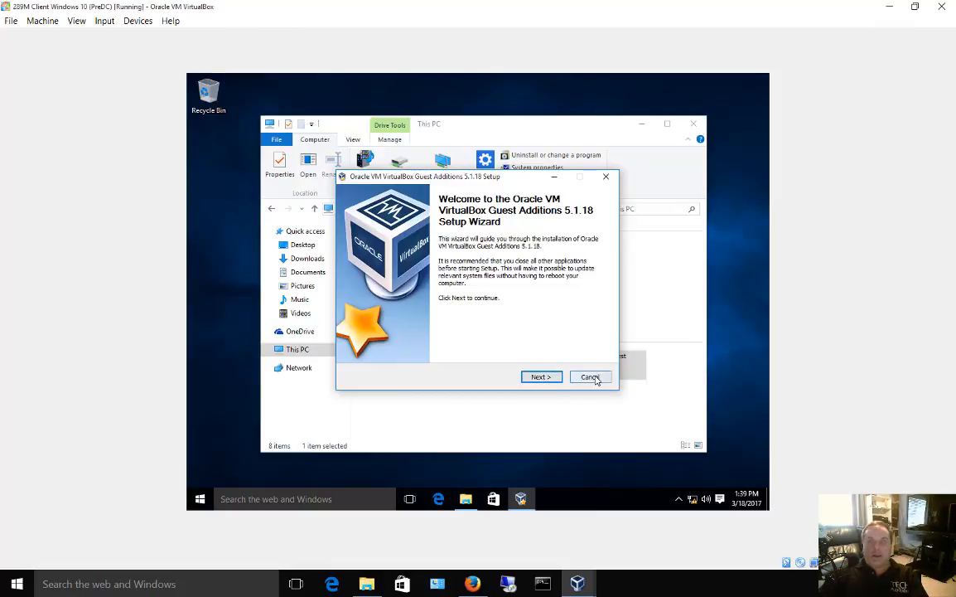
pyautogui.click(590, 376)
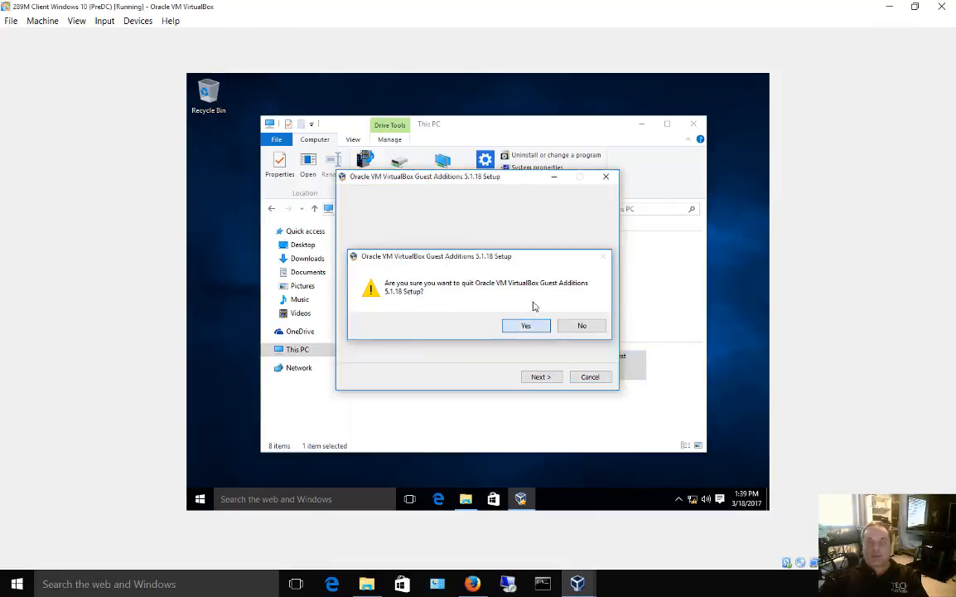
pyautogui.click(525, 325)
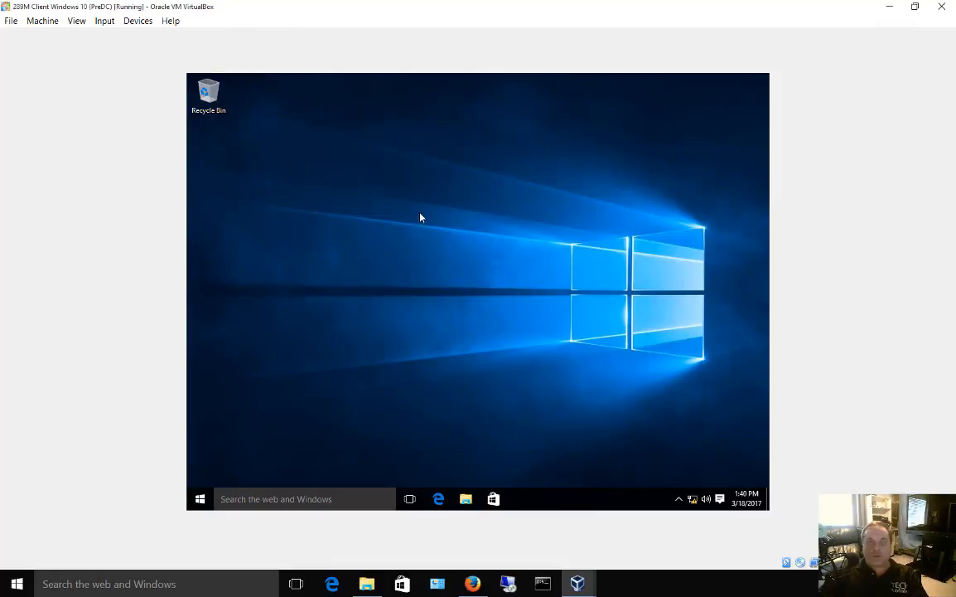
pyautogui.moveTo(409, 184)
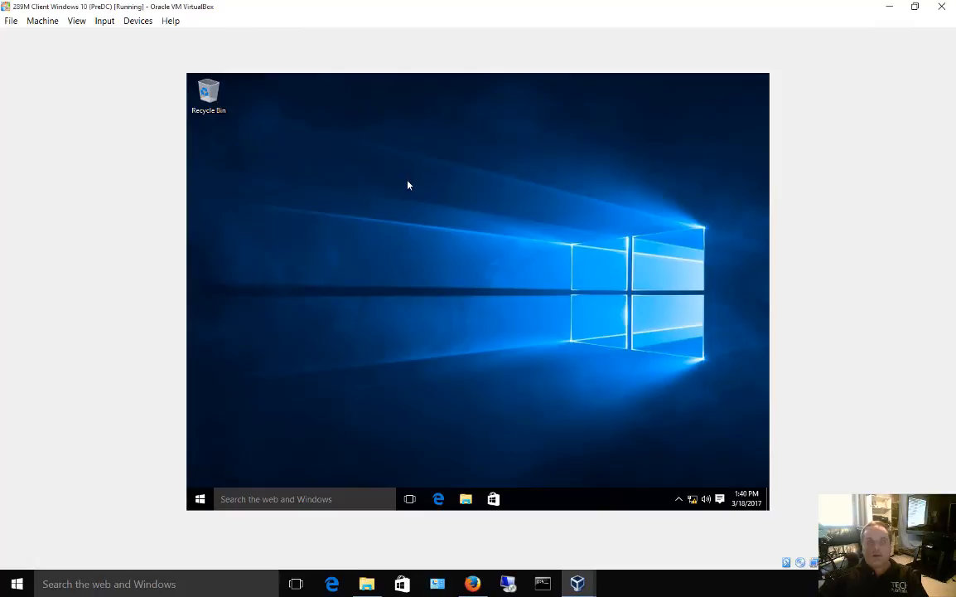
# Step: Open Display settings from the guest desktop's right-click menu
pyautogui.rightClick(409, 185)
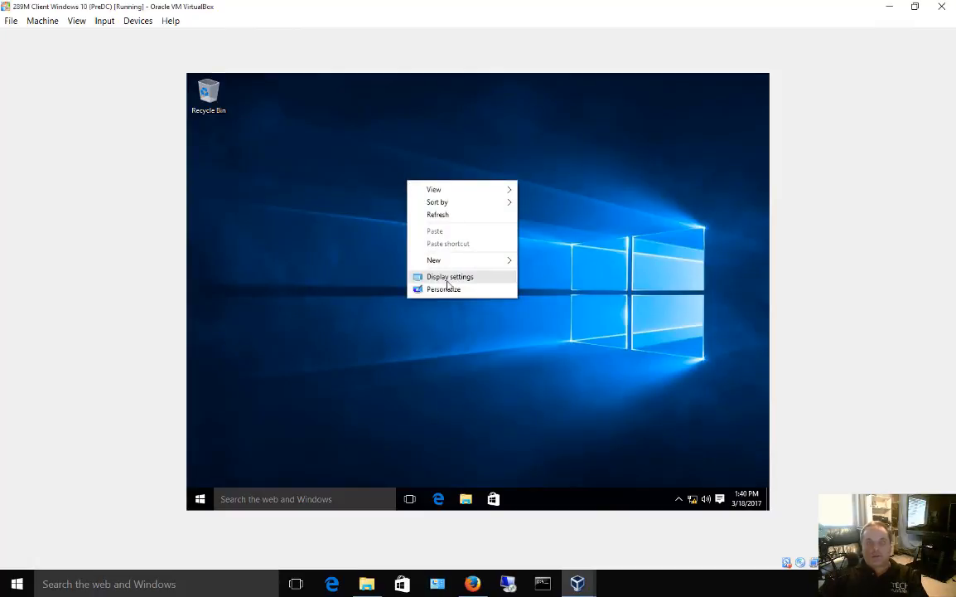
pyautogui.click(449, 276)
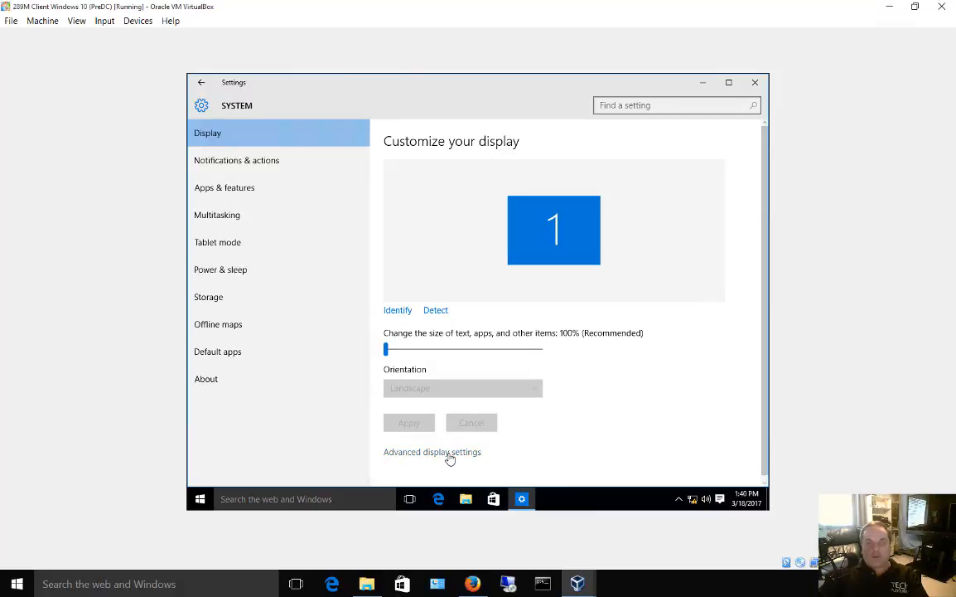
# Step: Set the guest resolution to 1680 × 926 in Advanced display settings, apply, and keep changes
pyautogui.click(431, 452)
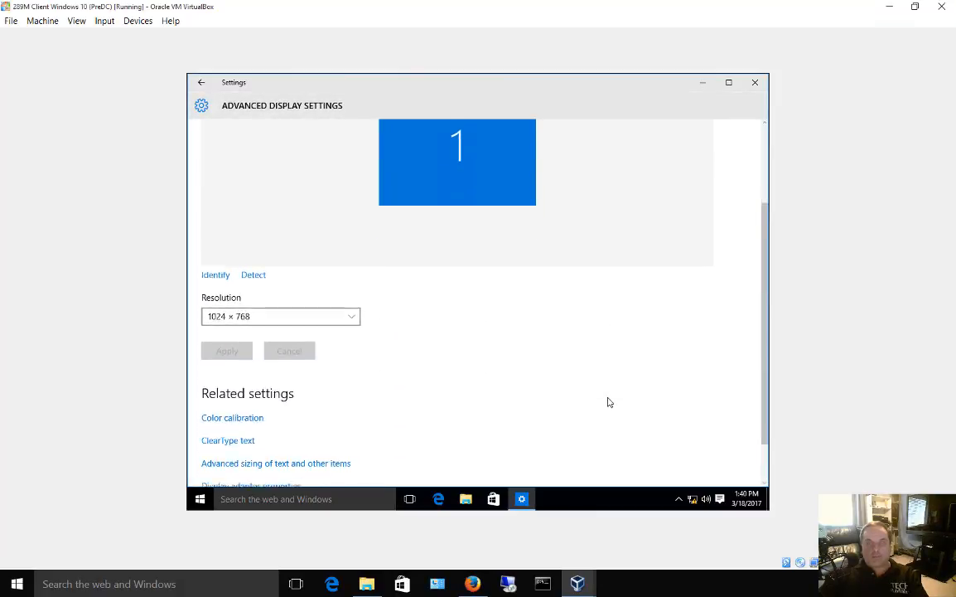
pyautogui.scroll(-3)
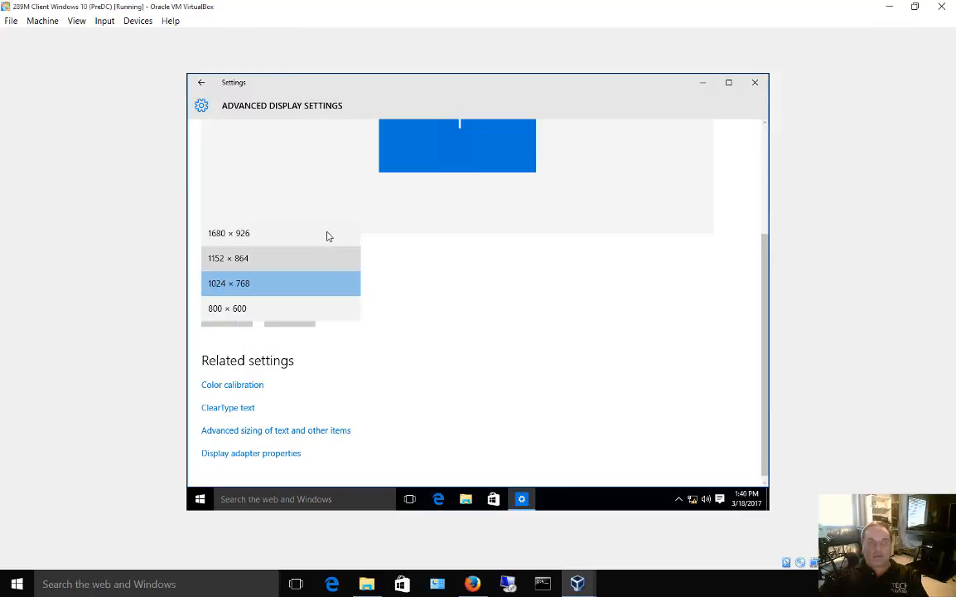
pyautogui.moveTo(328, 233)
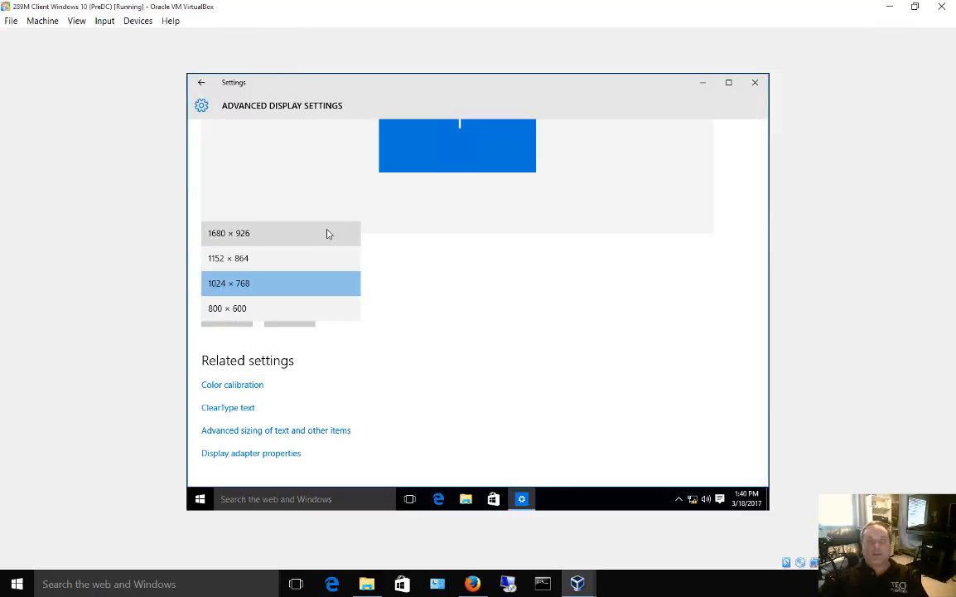
pyautogui.click(250, 233)
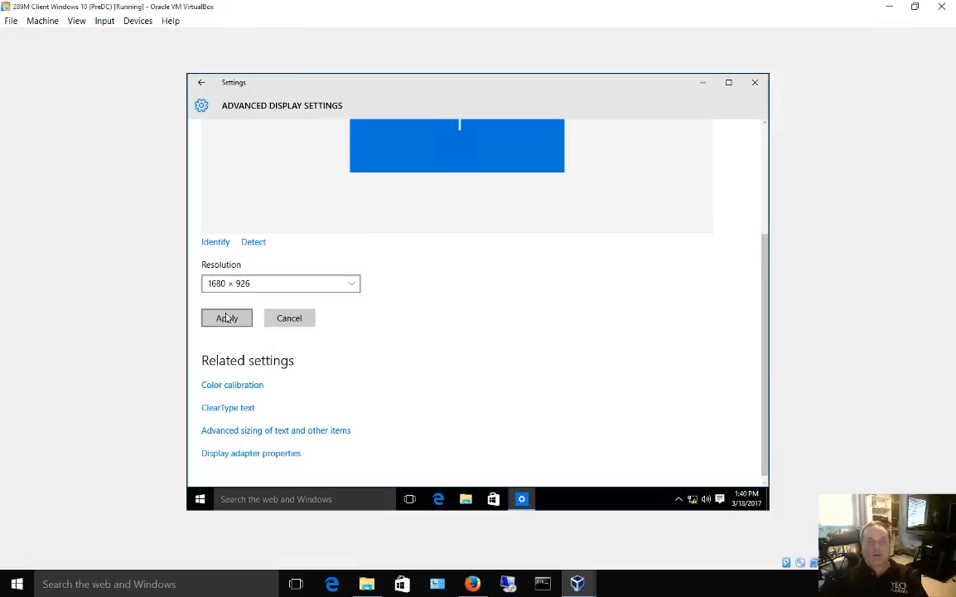
pyautogui.moveTo(226, 317)
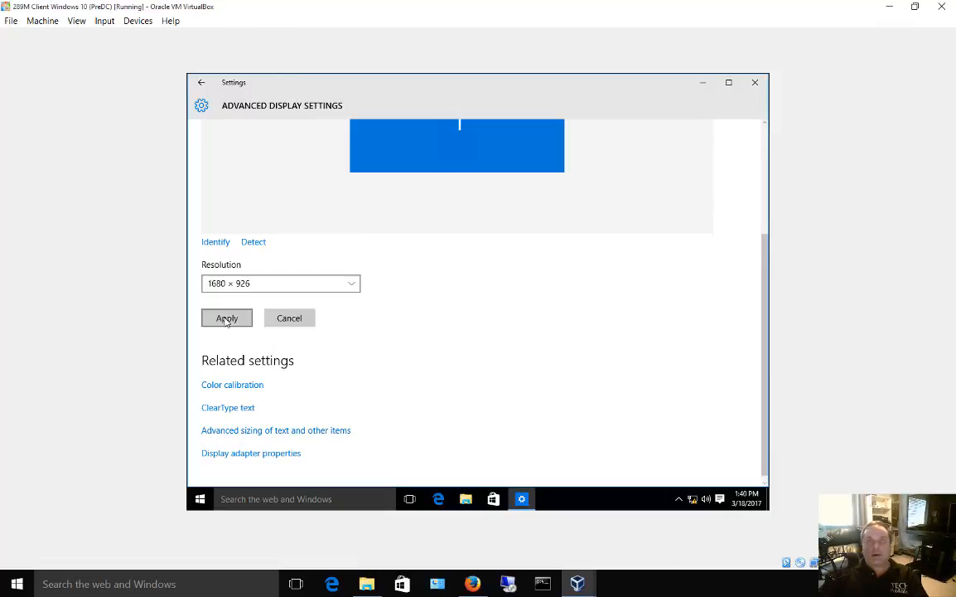
pyautogui.click(226, 317)
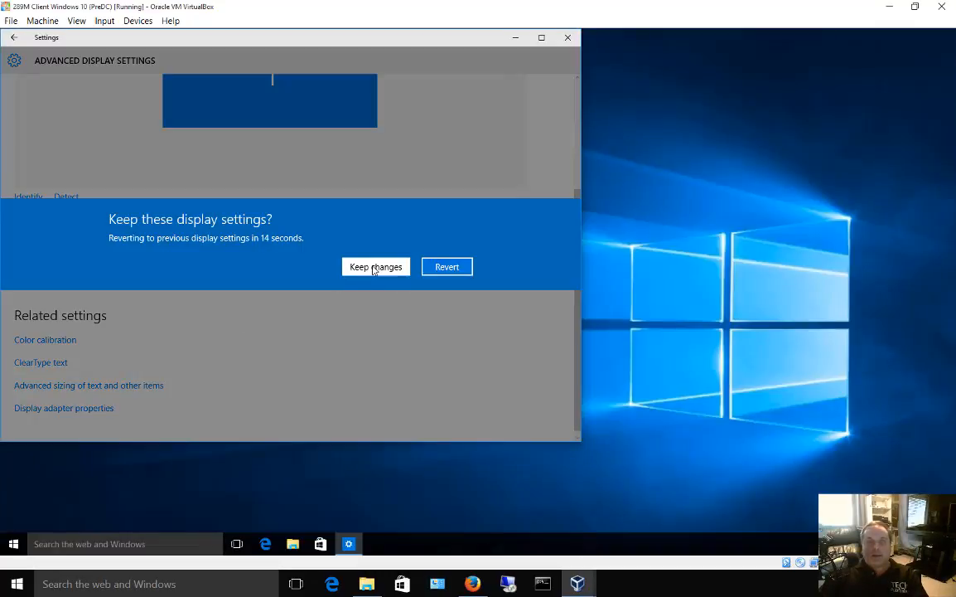
pyautogui.click(375, 266)
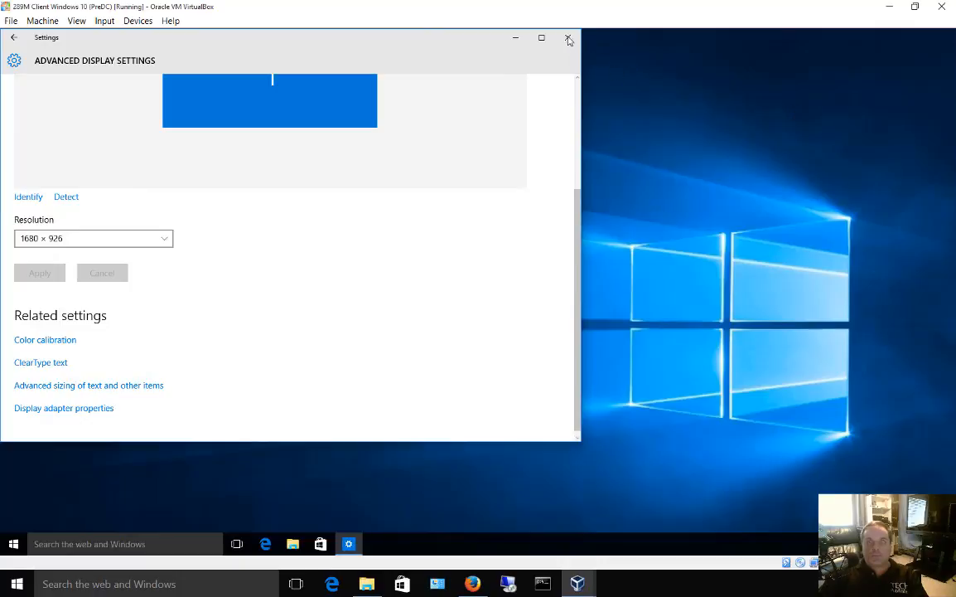
# Step: Close the Windows Settings window, leaving the 1680 × 926 desktop filling VirtualBox
pyautogui.click(568, 38)
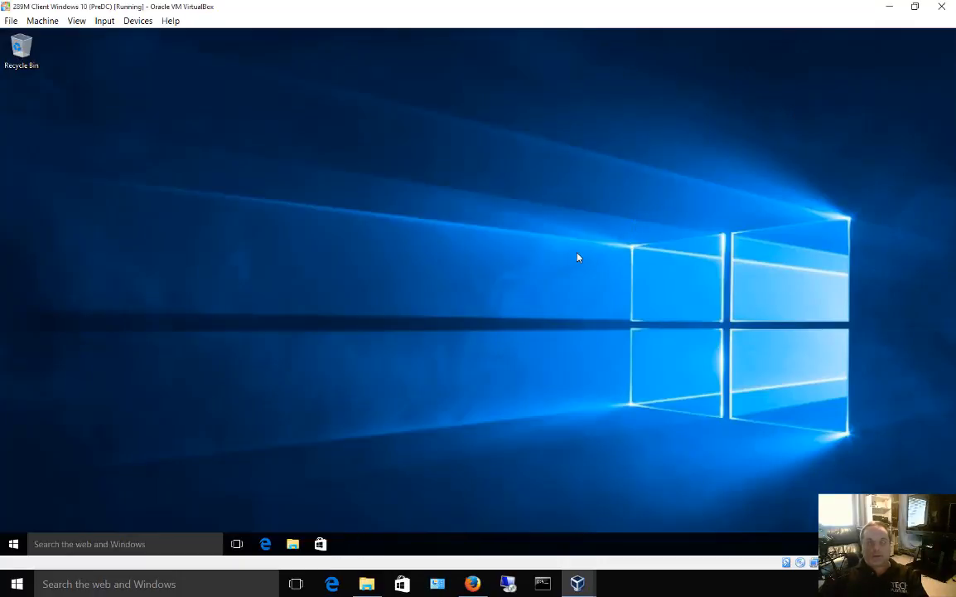
pyautogui.moveTo(377, 222)
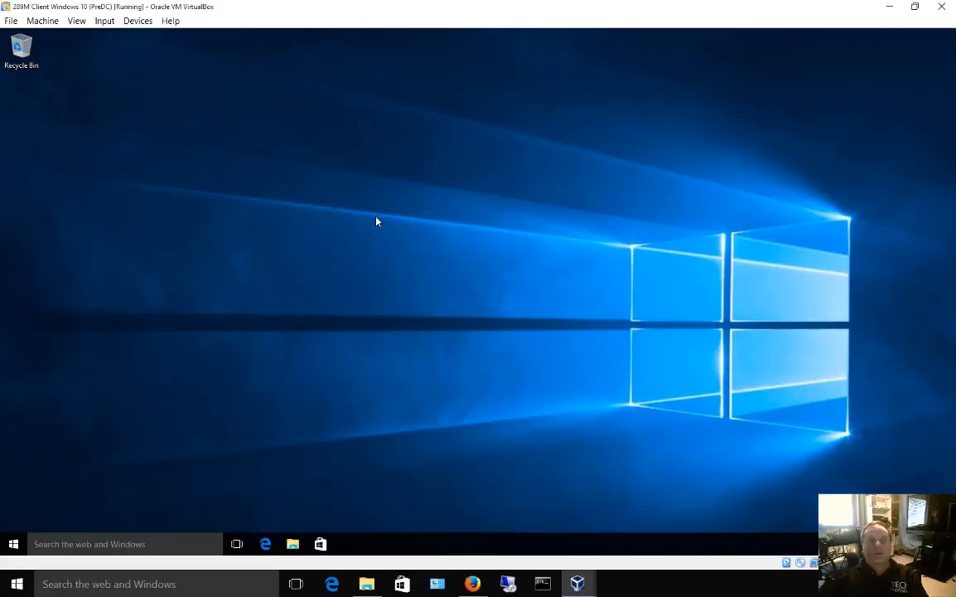
pyautogui.moveTo(390, 199)
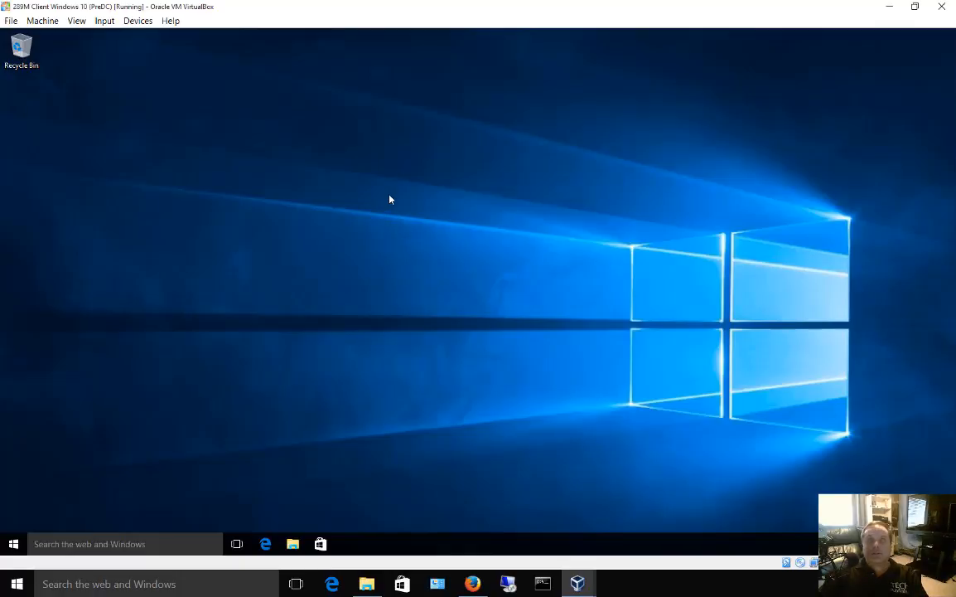